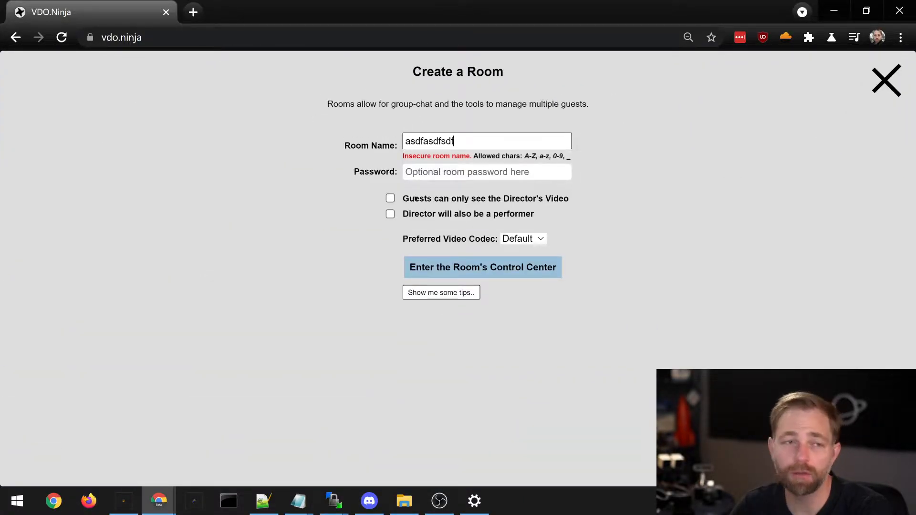
Step: Enter the control center for the new room 'asdfasdfsdfsf'
click(482, 267)
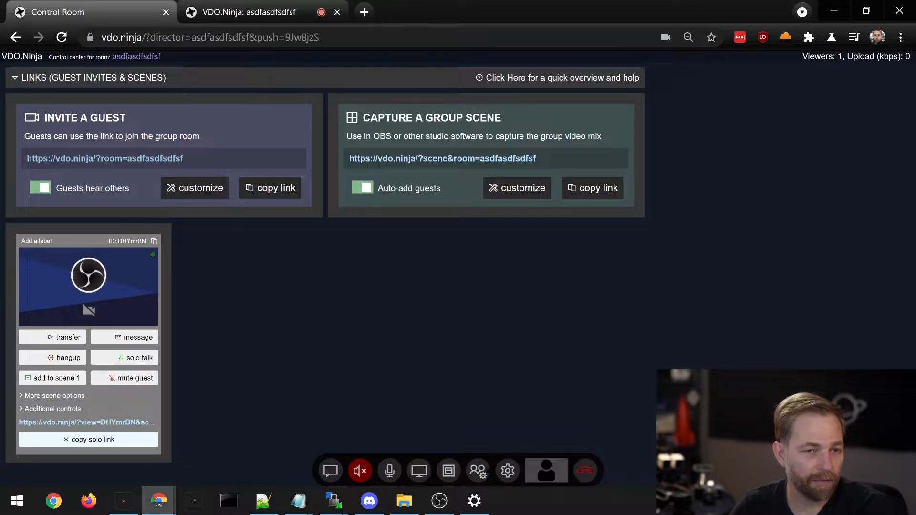
Step: Mute the director's mic and pick OBS Virtual Camera as the video source in Settings
click(389, 471)
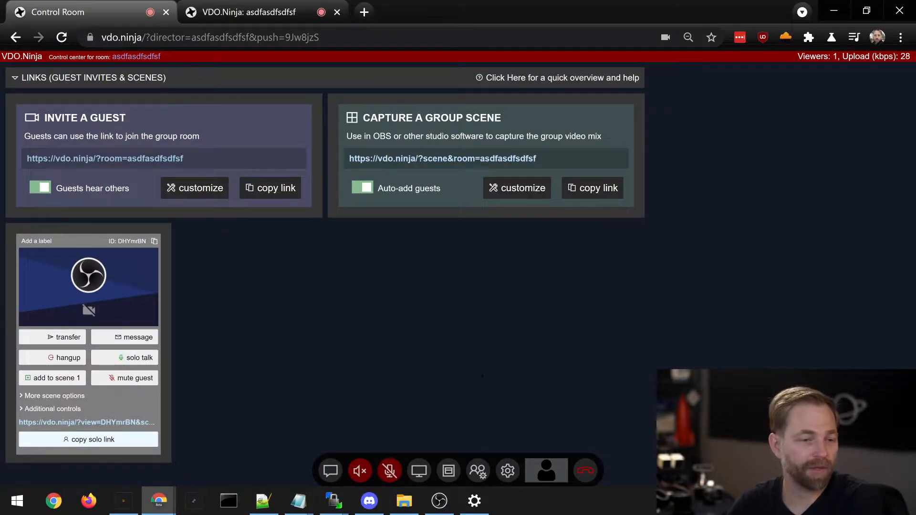
click(506, 471)
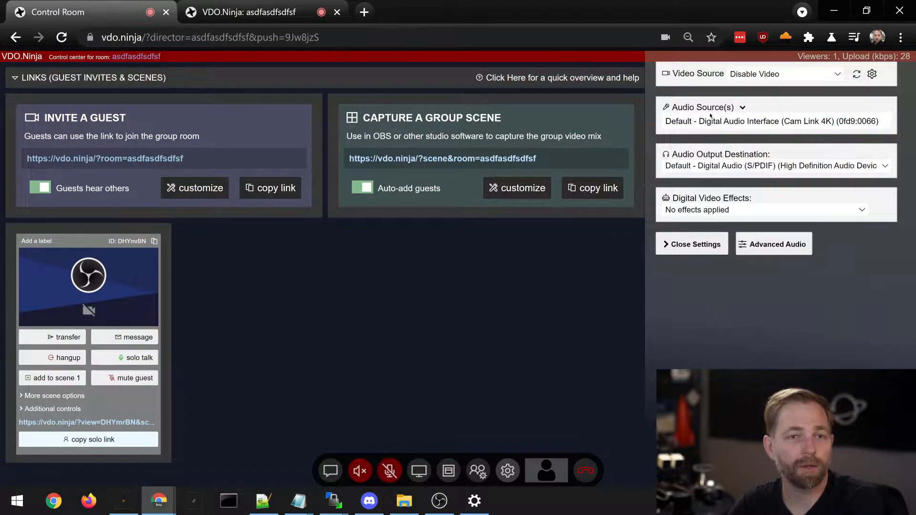
click(783, 73)
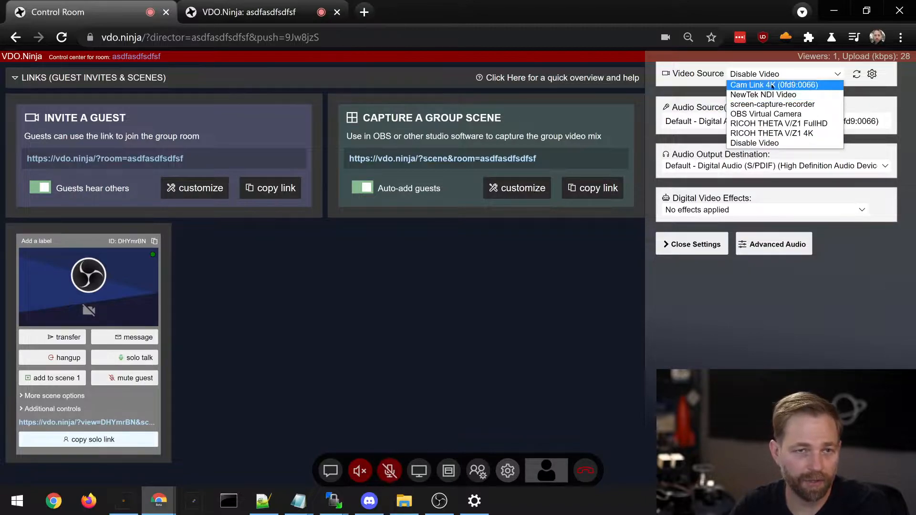
click(765, 114)
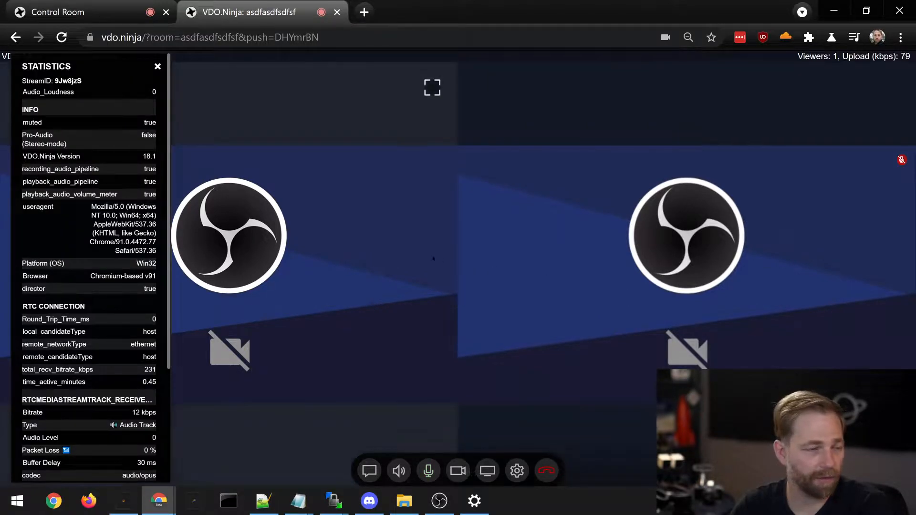
scroll(down, 3)
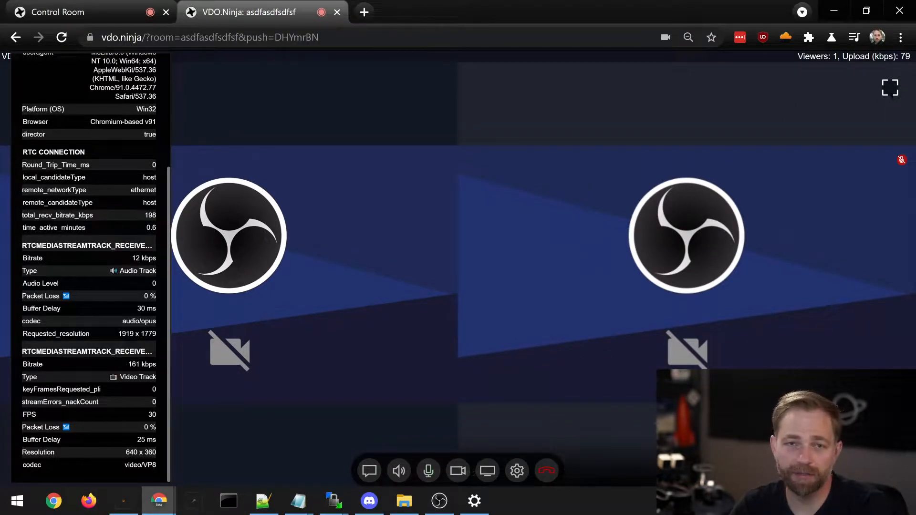
click(890, 88)
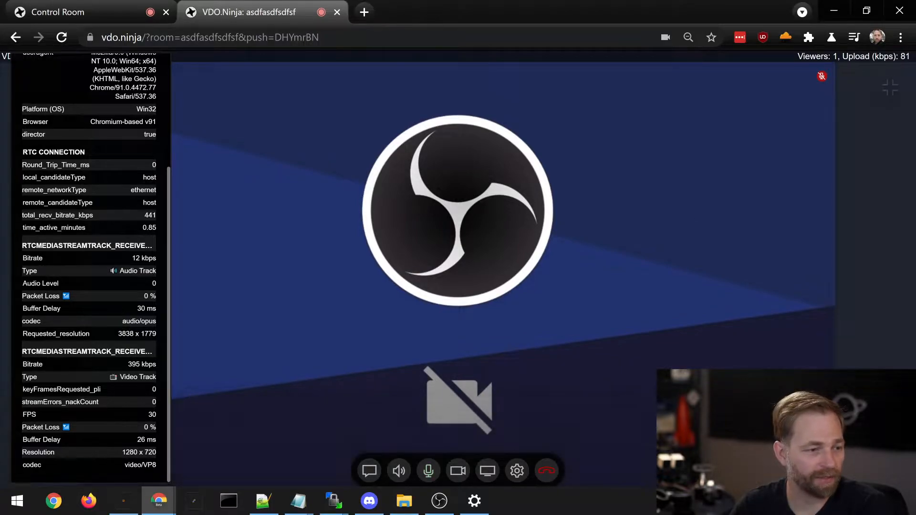
mouse_move(890, 88)
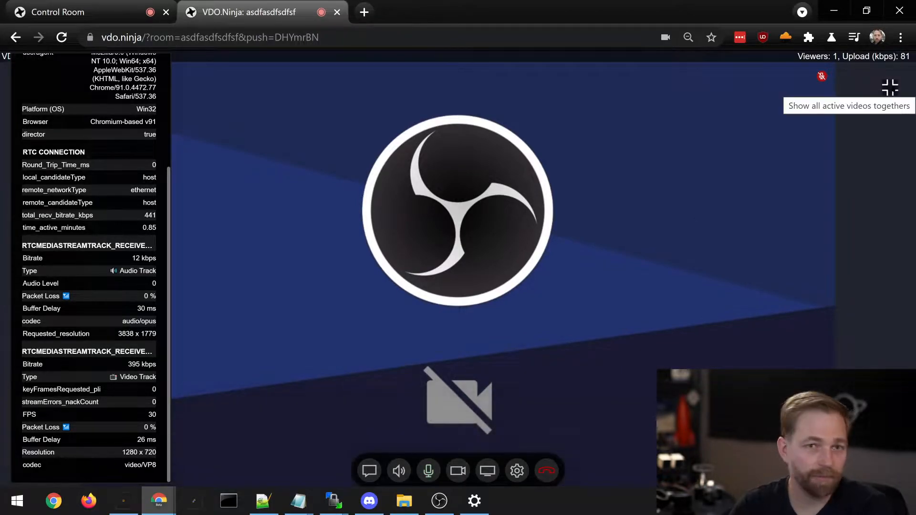
click(889, 87)
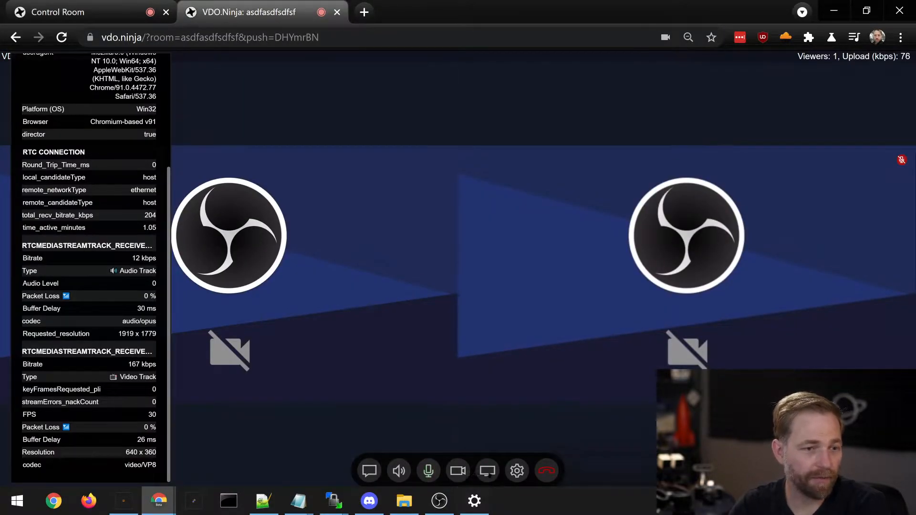
Step: Share Screen 3 into the room from the guest page
click(487, 471)
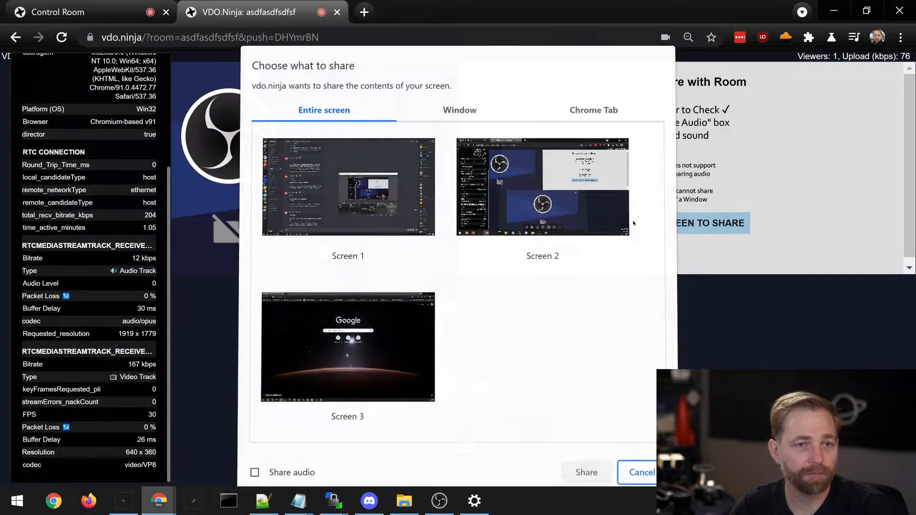
click(347, 346)
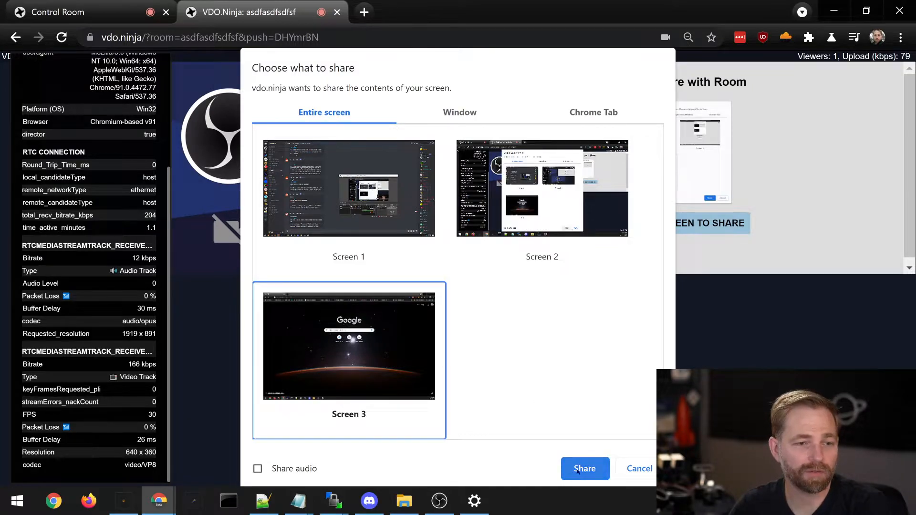
click(584, 468)
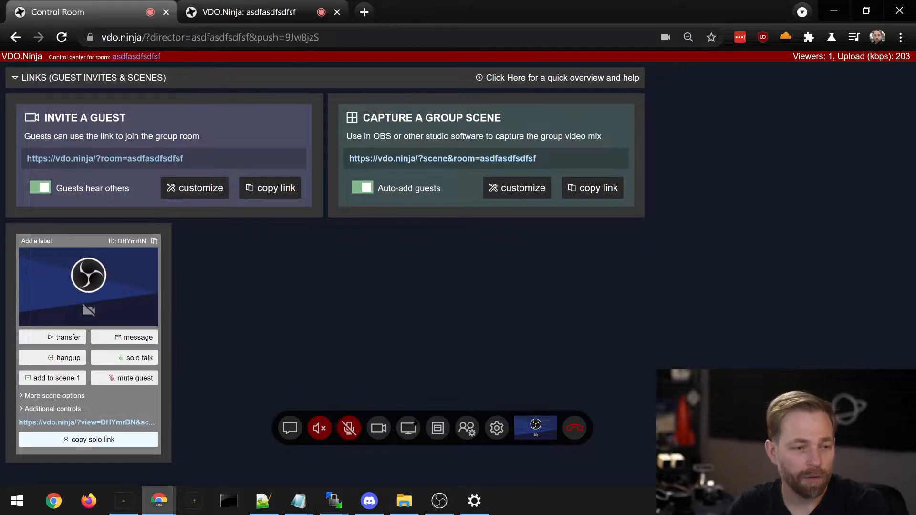
Step: Start a director screen share, then cancel the screen picker
click(407, 427)
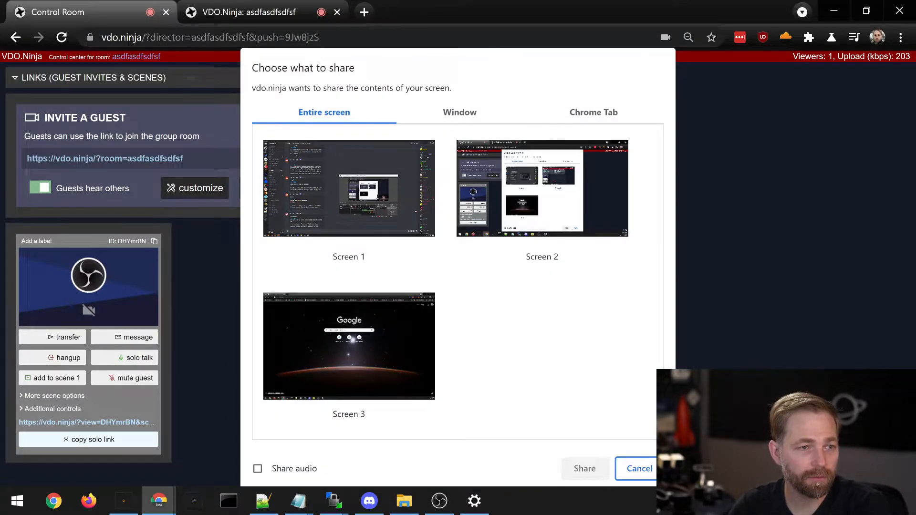
click(639, 468)
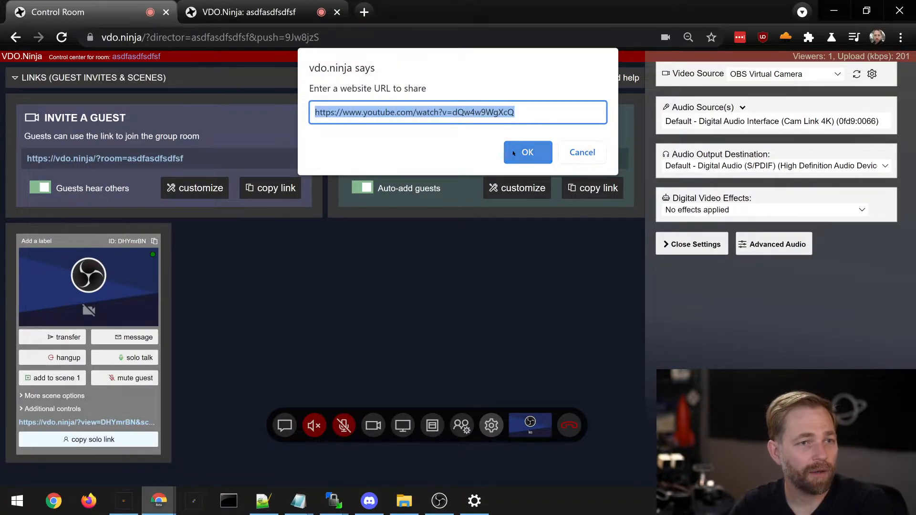
Step: Confirm the YouTube link in the website-share prompt and close the settings panel
click(526, 153)
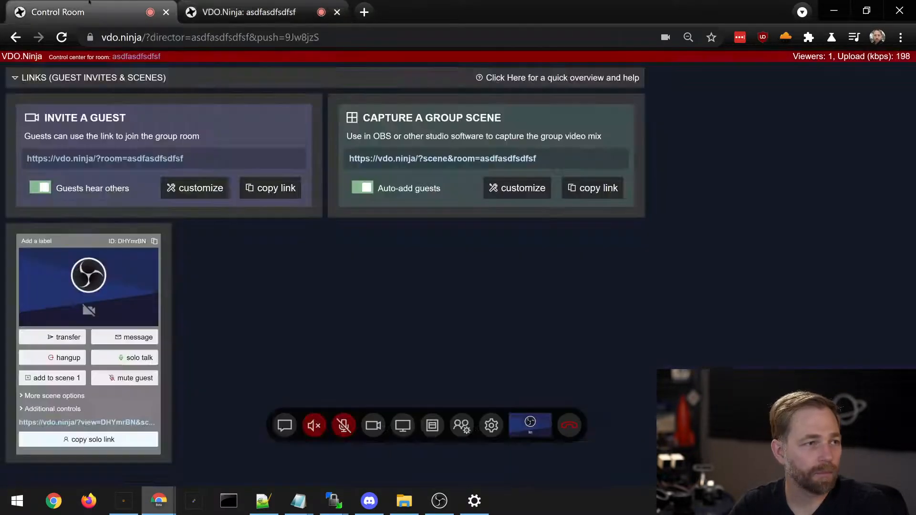
click(245, 11)
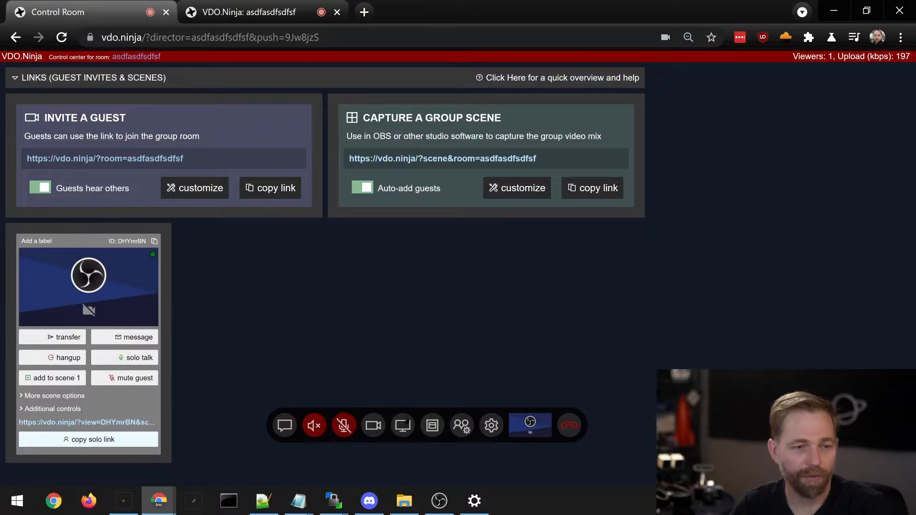
mouse_move(402, 424)
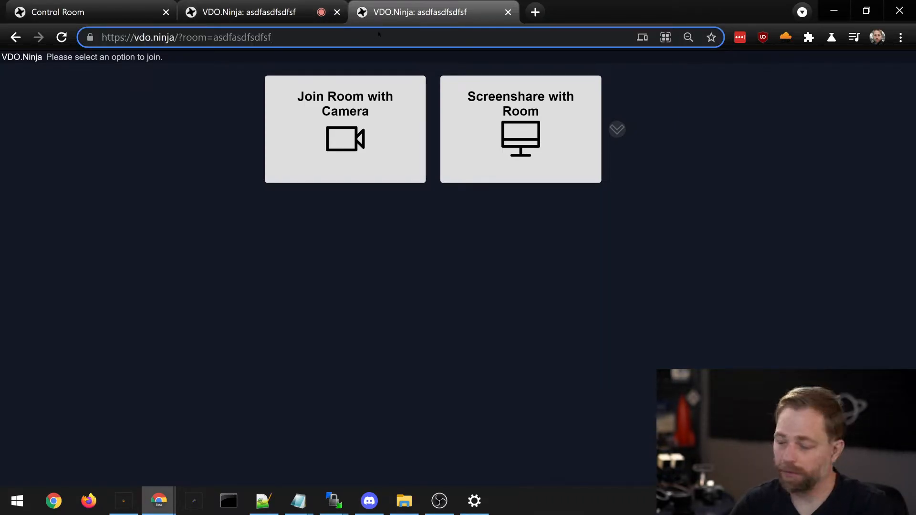
Step: Append '&view' to the room link in the address bar
text(&)
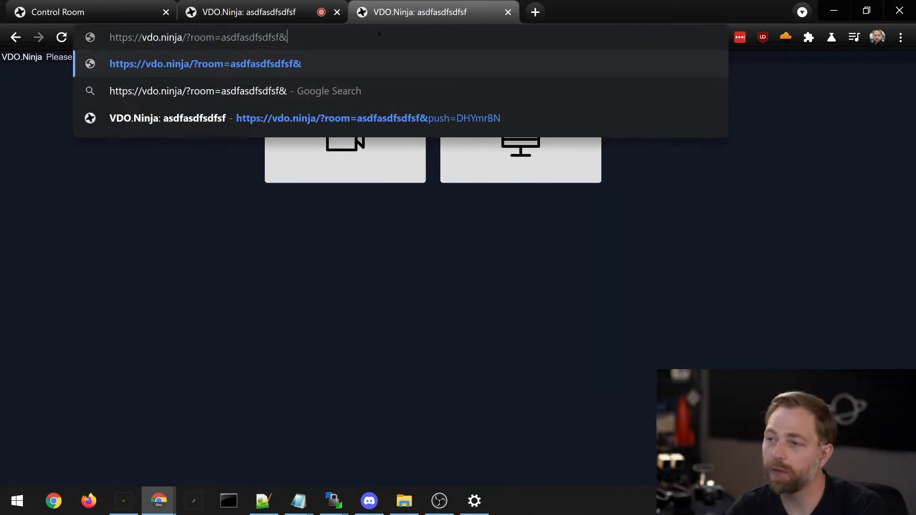
text(view)
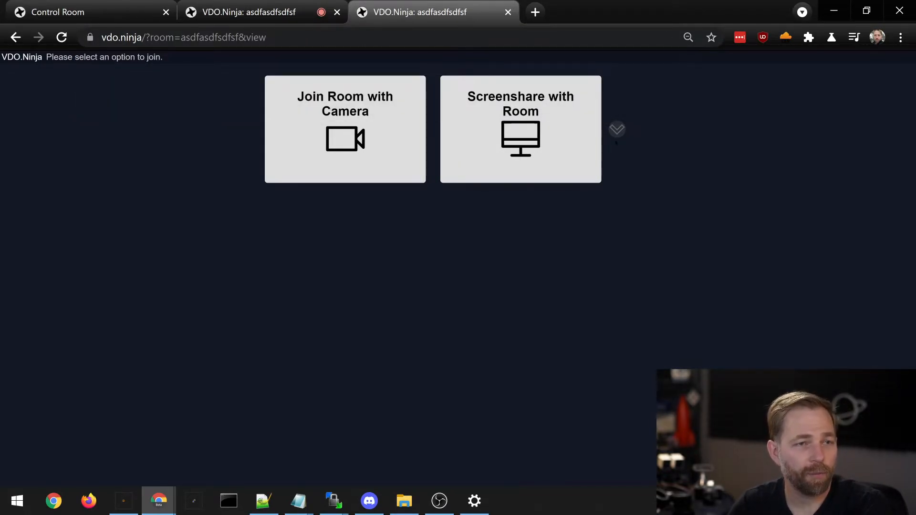
Step: Screenshare with the room as a view-only guest, check the Control Room, then select 'view' in the URL
click(520, 129)
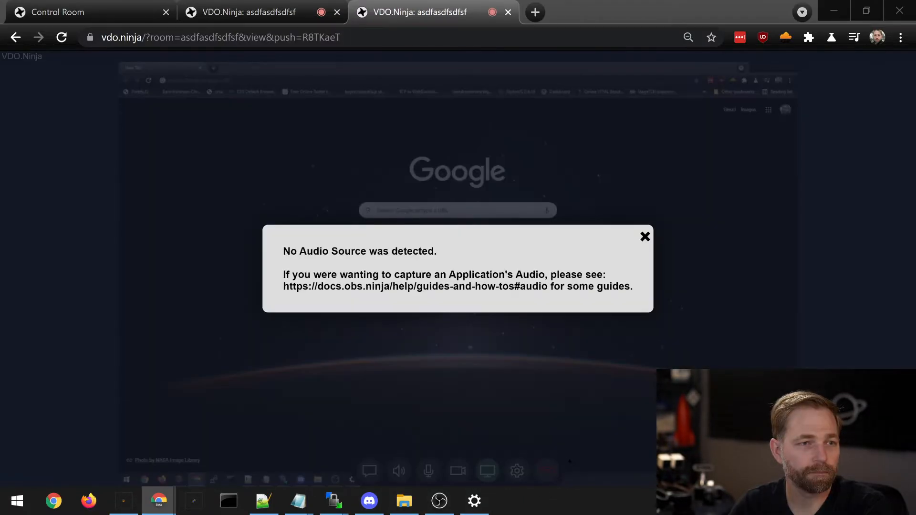
click(645, 236)
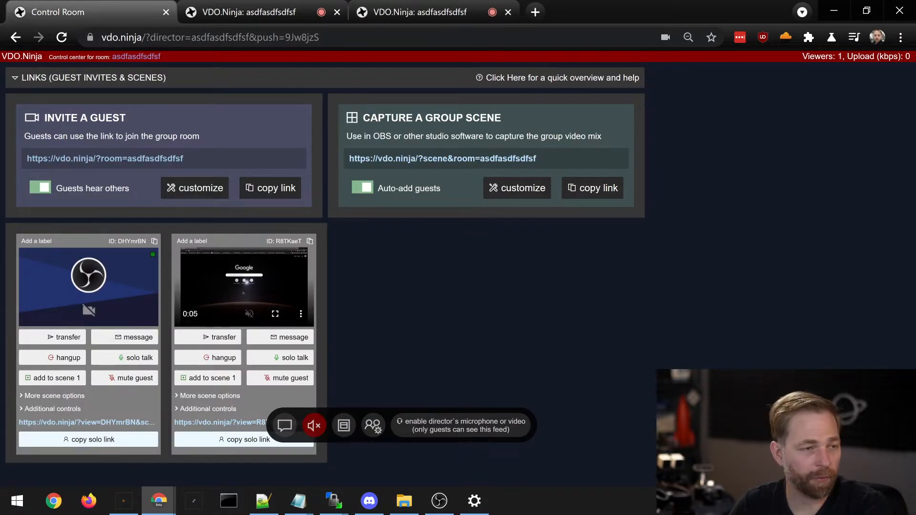
click(245, 11)
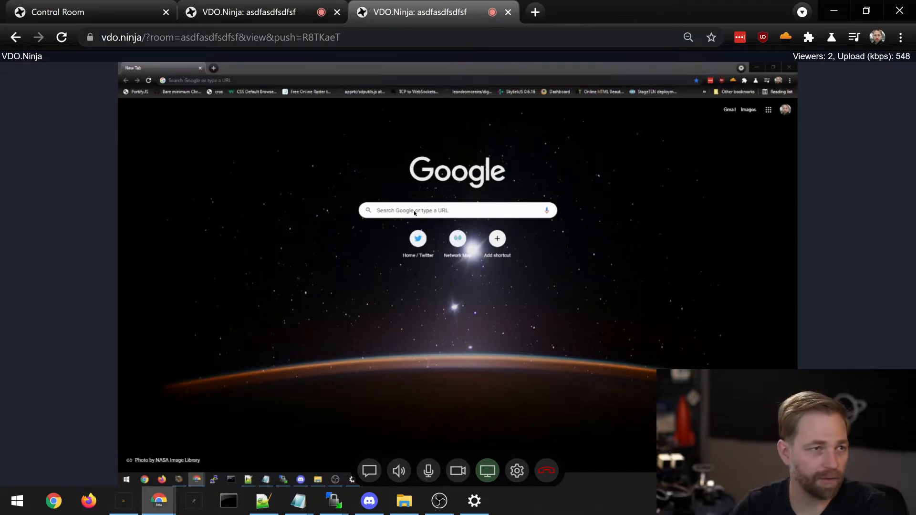
double_click(289, 37)
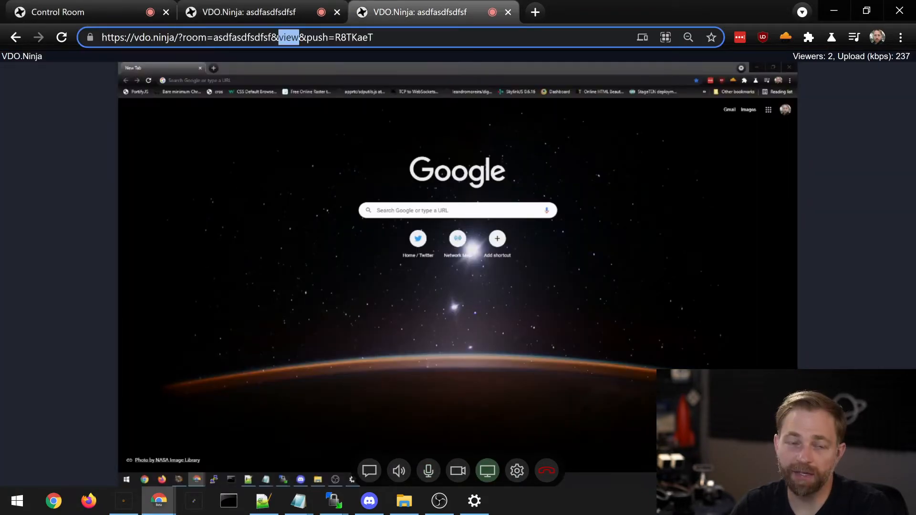
Step: Close the screen-share guest tab and switch to the OBS guest's statistics page
click(245, 11)
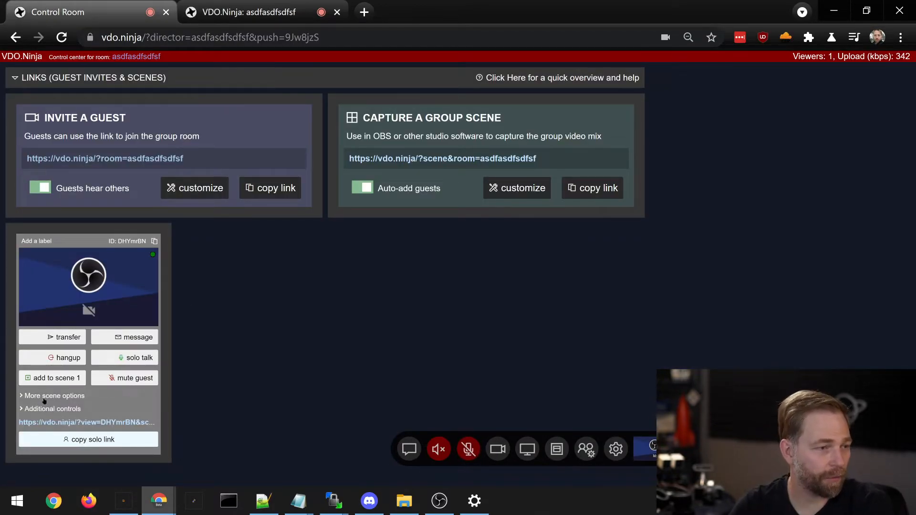
click(53, 409)
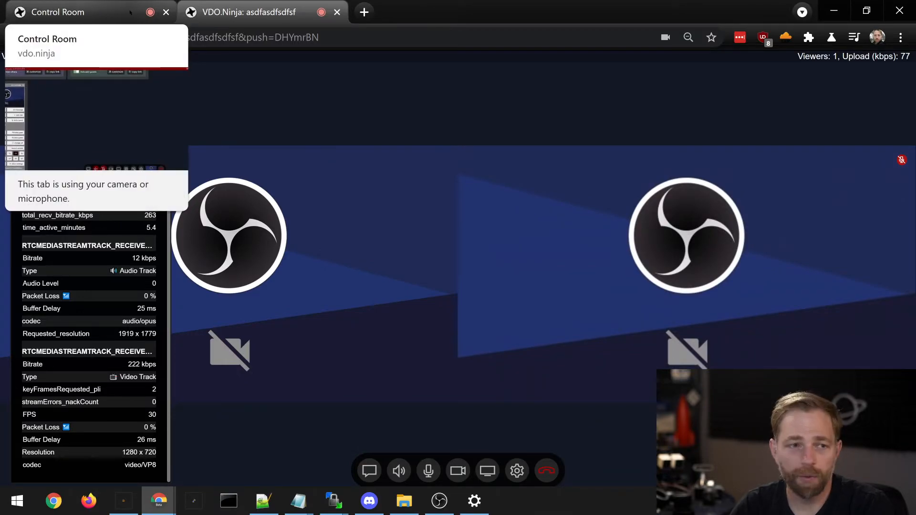
Step: Switch to the Control Room and expand Additional controls under the OBS guest's tile
click(260, 11)
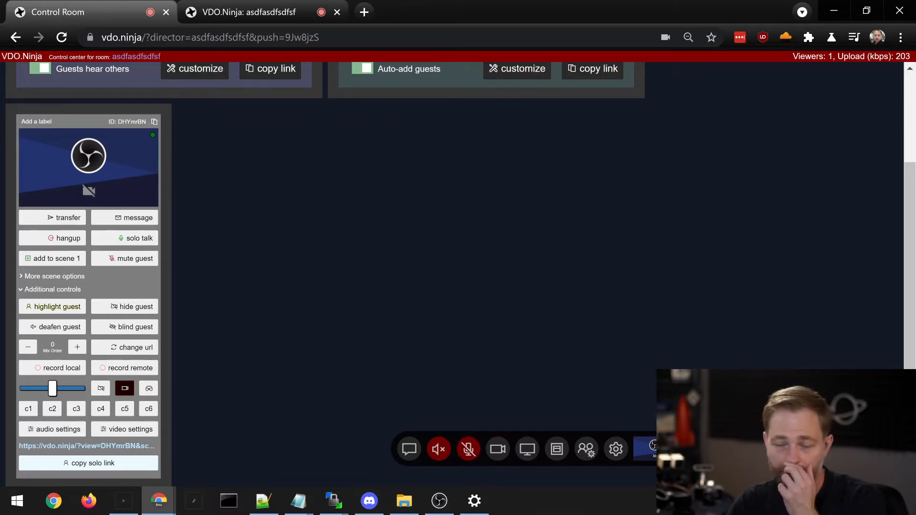
click(438, 501)
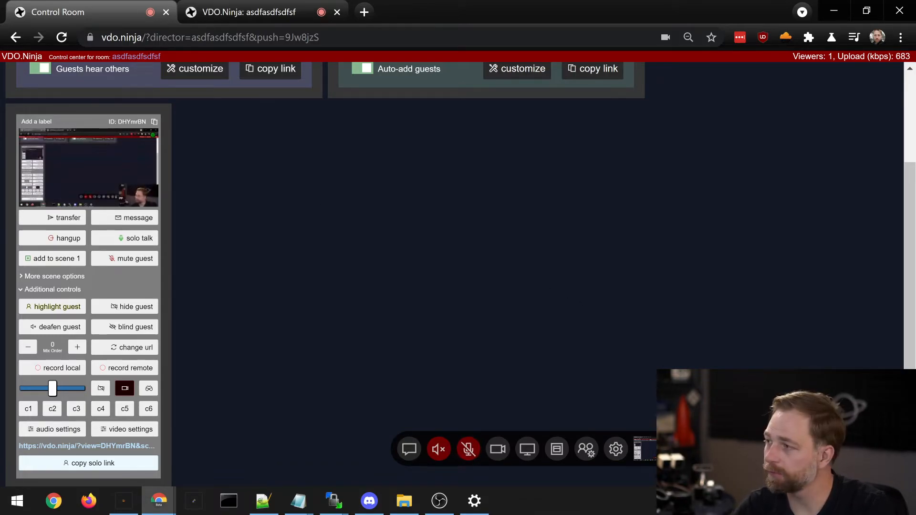
Step: Slide the room video quality bitrate up to 2000 kbps, then lower it again
click(440, 501)
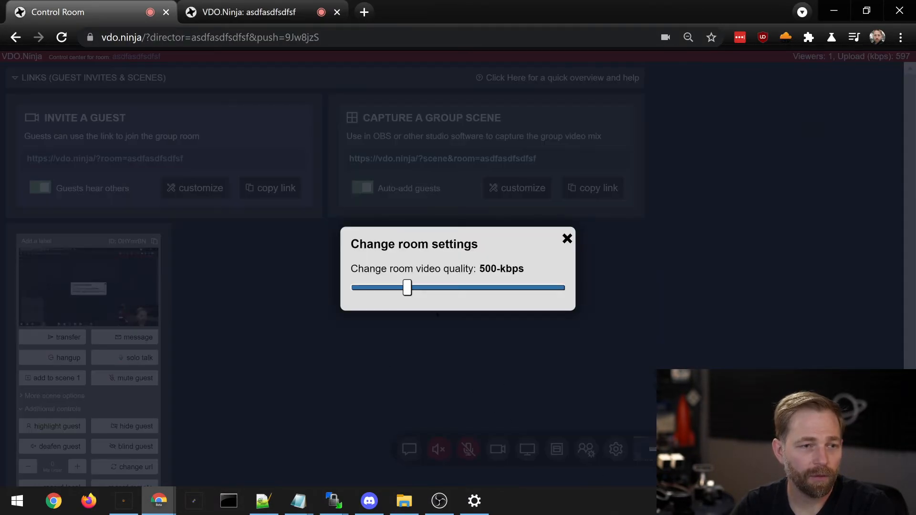
drag(407, 287, 432, 287)
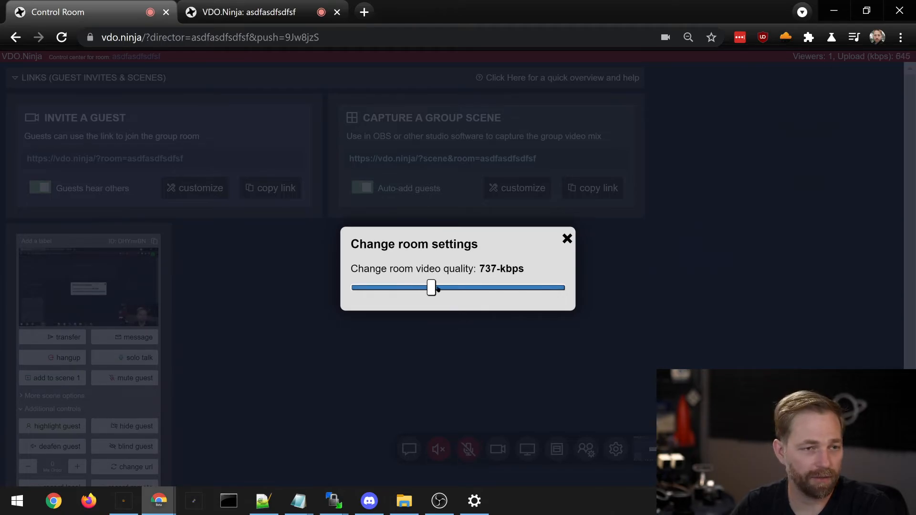
drag(435, 287, 428, 287)
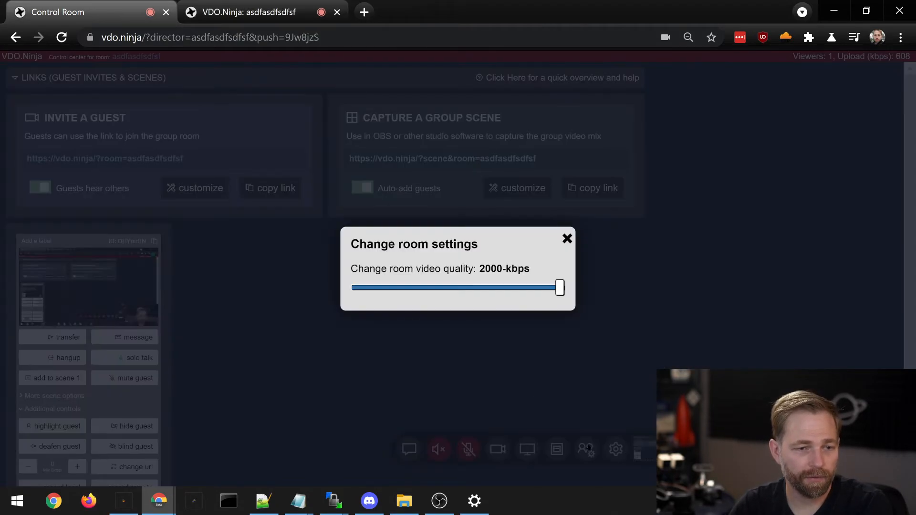
drag(557, 287, 362, 287)
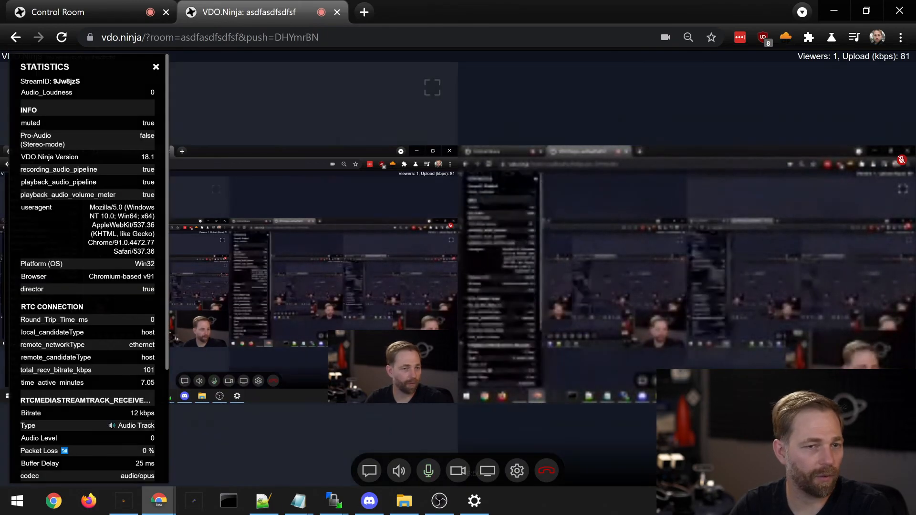
Step: Drop the room video quality to 74 kbps and close Change room settings
scroll(down, 3)
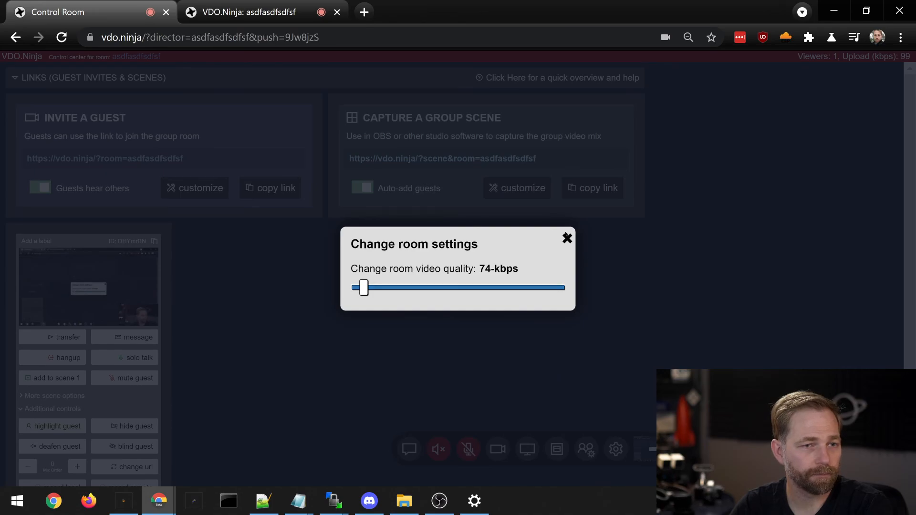
click(565, 238)
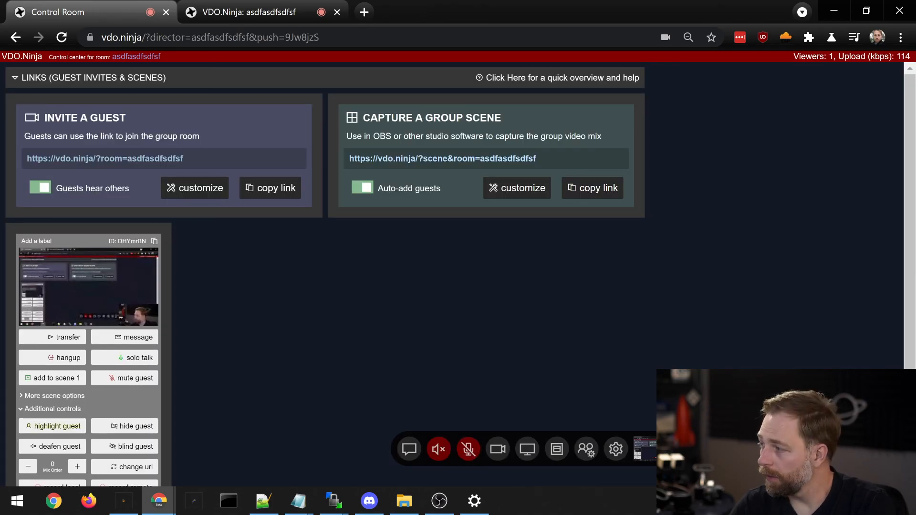